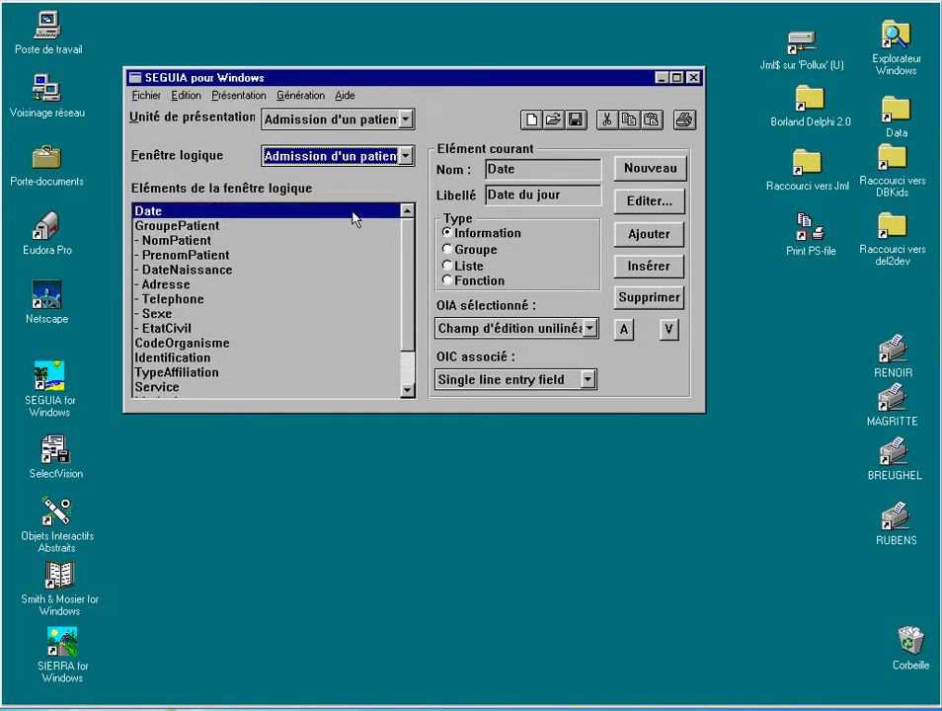
Keep the 'Admission d'un patient' presentation unit and list the Génération commands.
{"action": "left_click", "coordinate": [403, 118]}
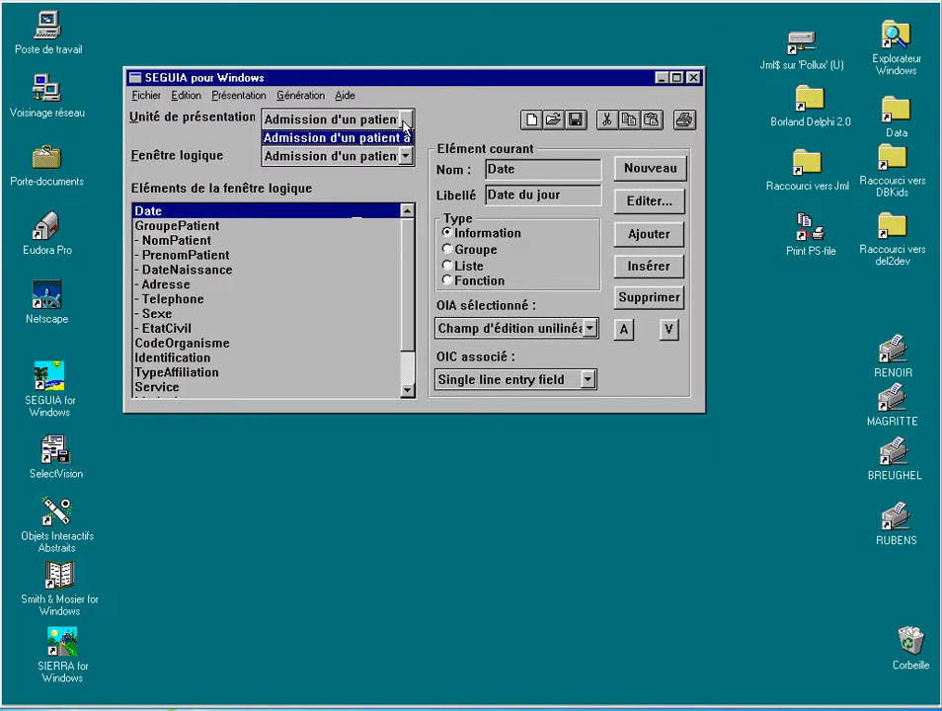
{"action": "left_click", "coordinate": [336, 119]}
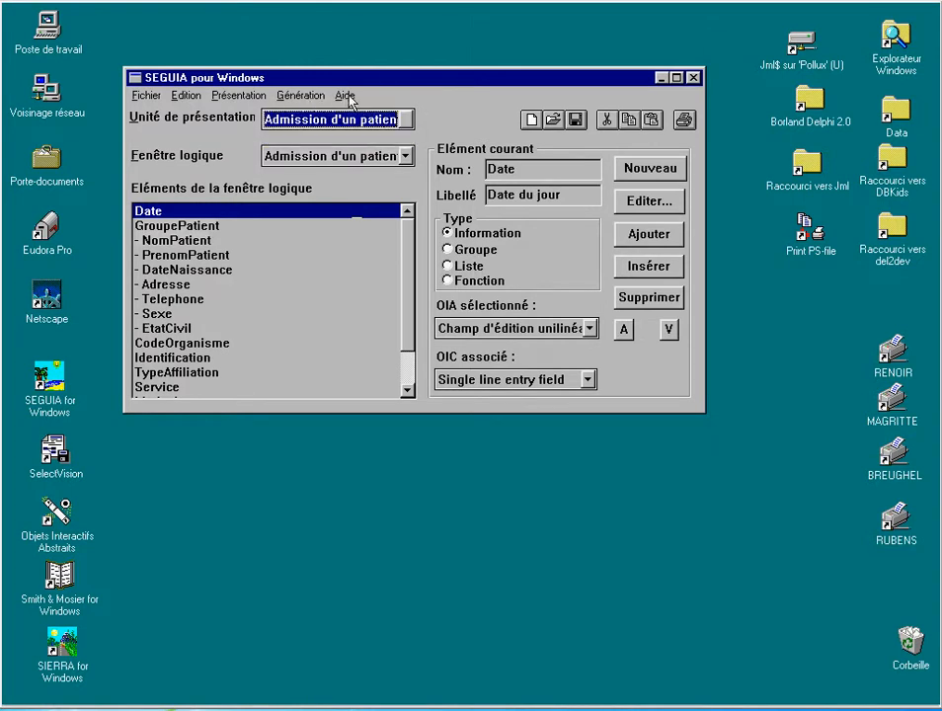
{"action": "left_click", "coordinate": [300, 95]}
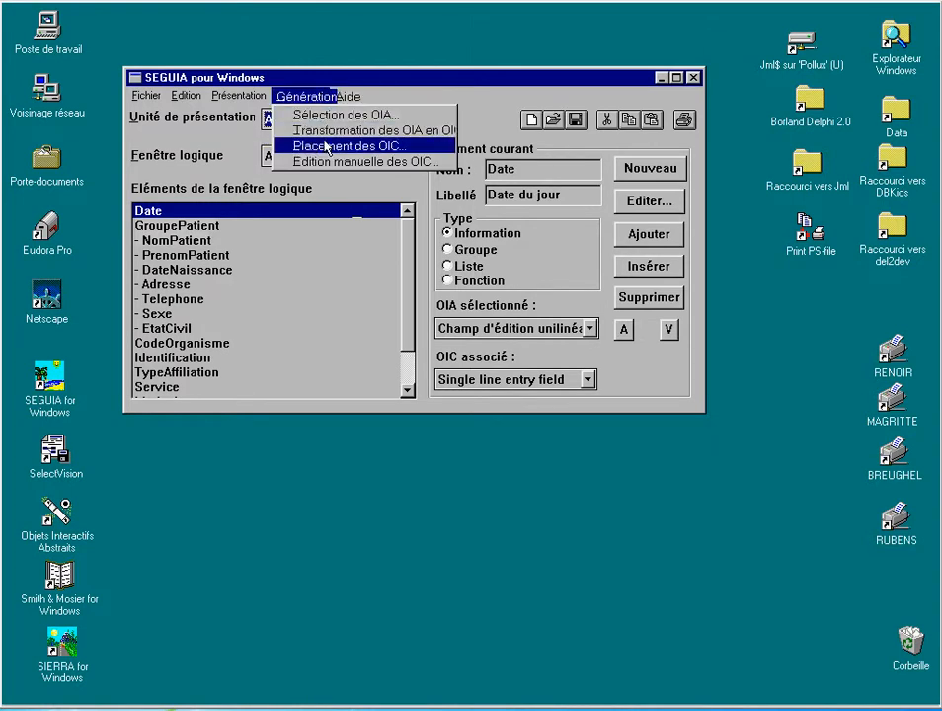
Launch Placement des OIC on the patient admission logical window with the Droite/dessous strategy.
{"action": "left_click", "coordinate": [351, 146]}
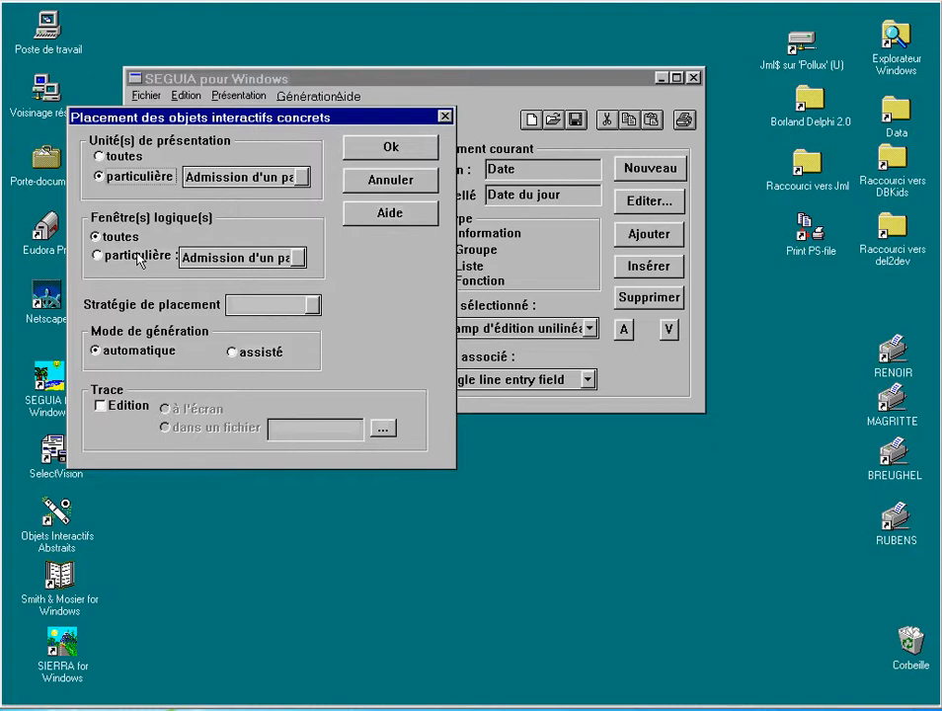
{"action": "left_click", "coordinate": [99, 255]}
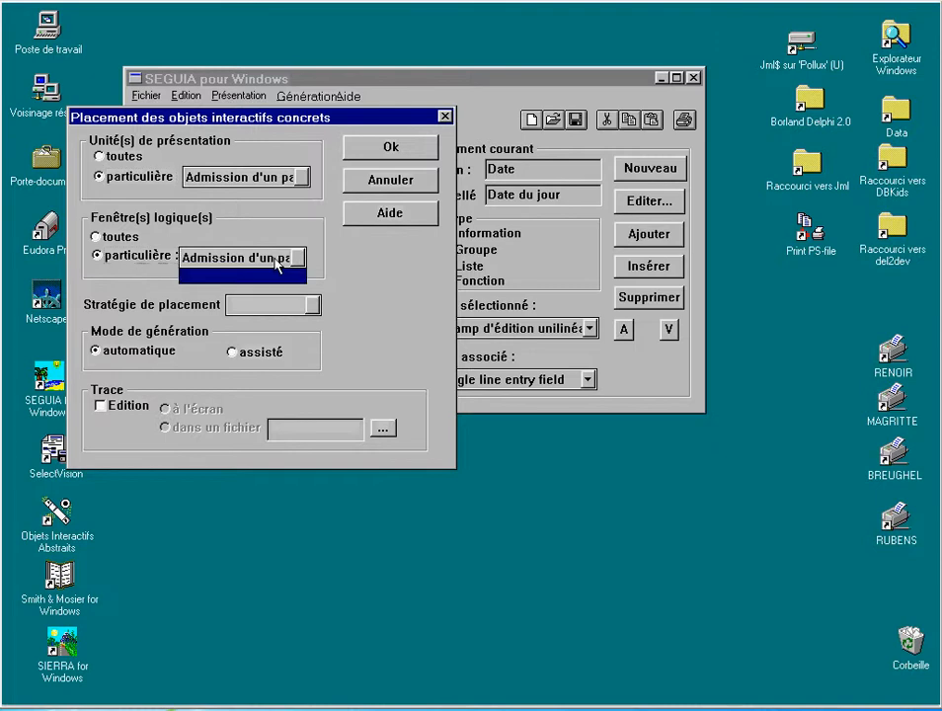
{"action": "left_click", "coordinate": [304, 304]}
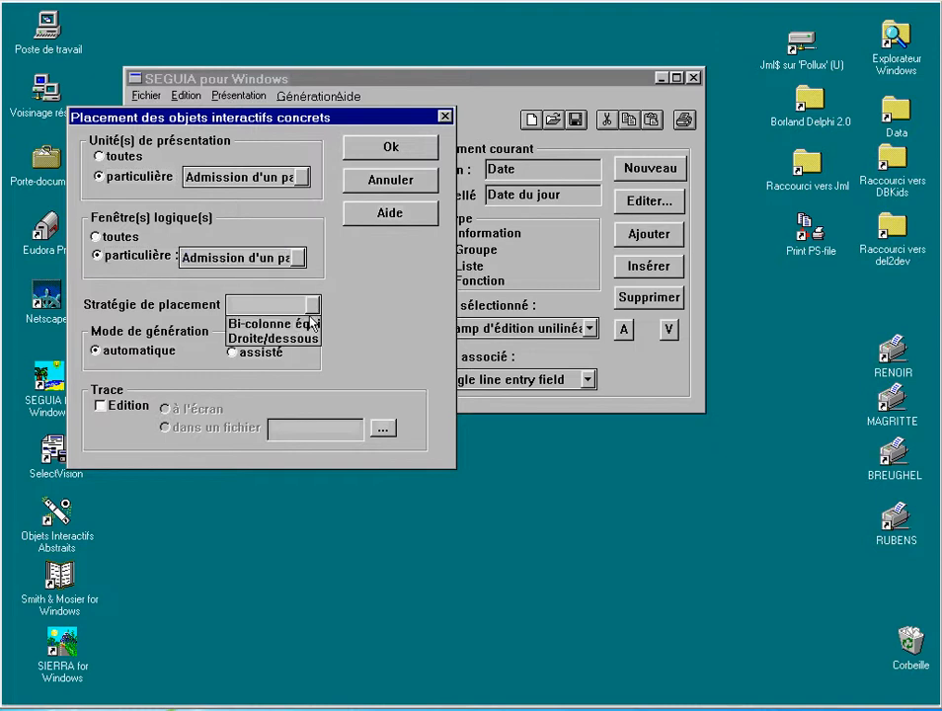
{"action": "left_click", "coordinate": [273, 338]}
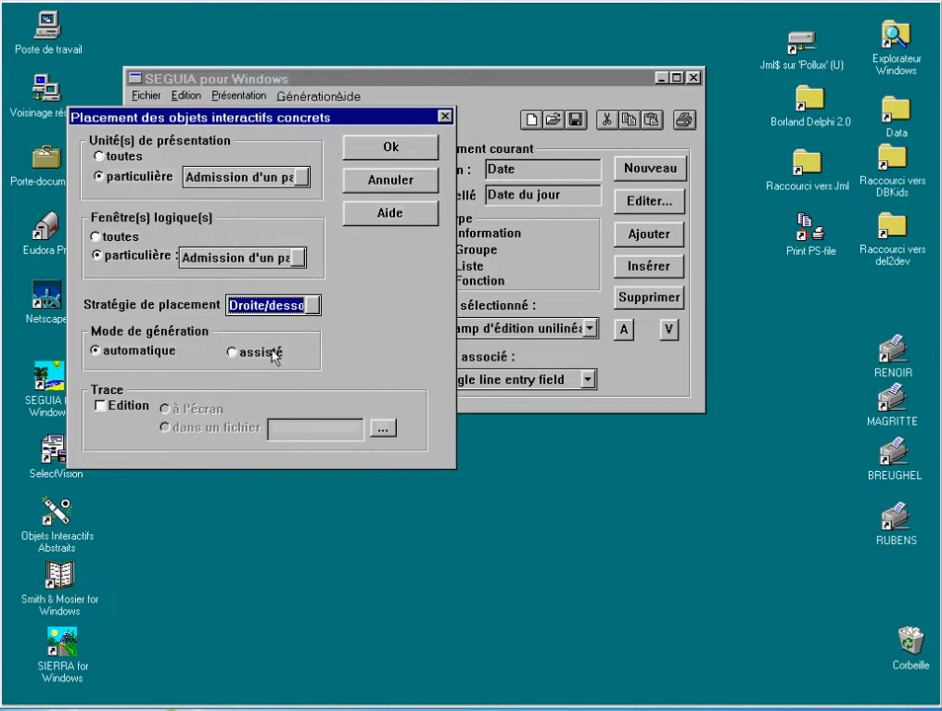
{"action": "left_click", "coordinate": [391, 147]}
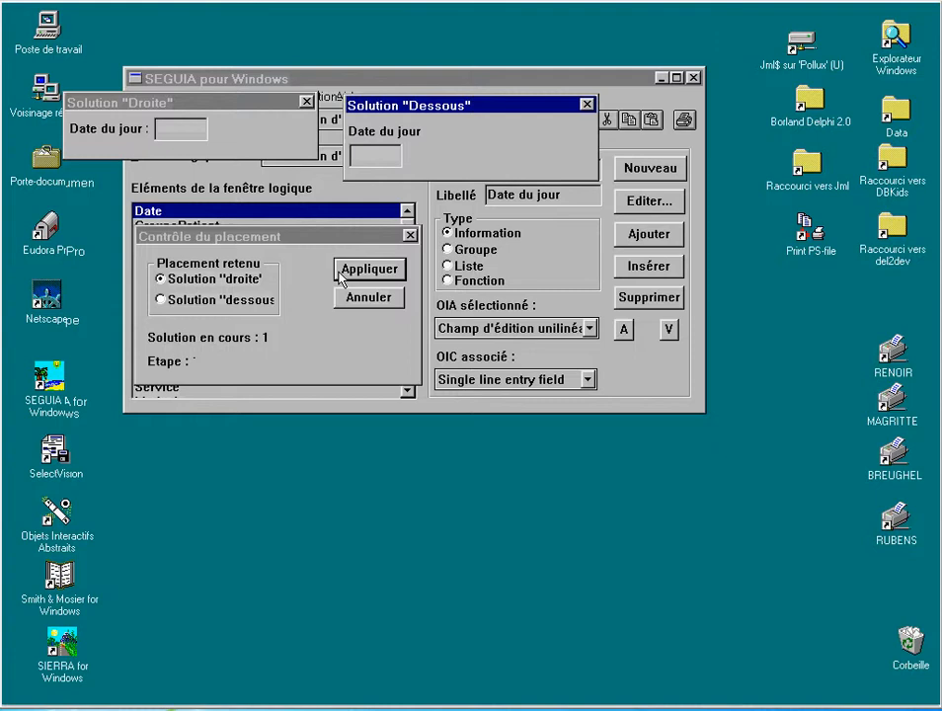
Place the Patient group and its Nom field in both solutions, windows moved side by side, reaching step 4.
{"action": "left_click", "coordinate": [370, 268]}
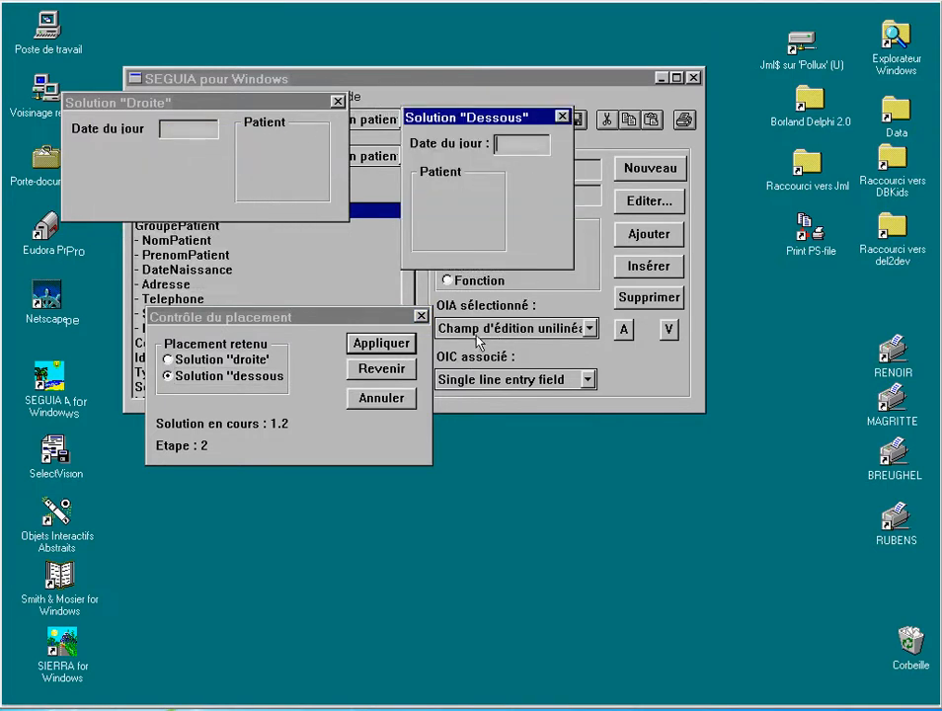
{"action": "left_click", "coordinate": [381, 343]}
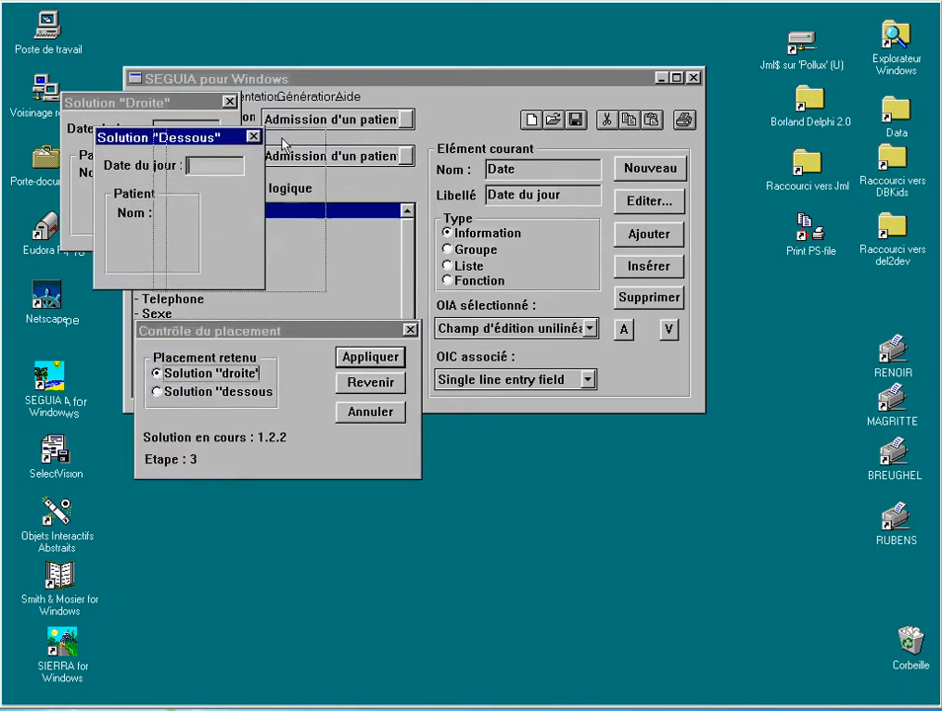
{"action": "left_click_drag", "start_coordinate": [178, 137], "coordinate": [399, 131]}
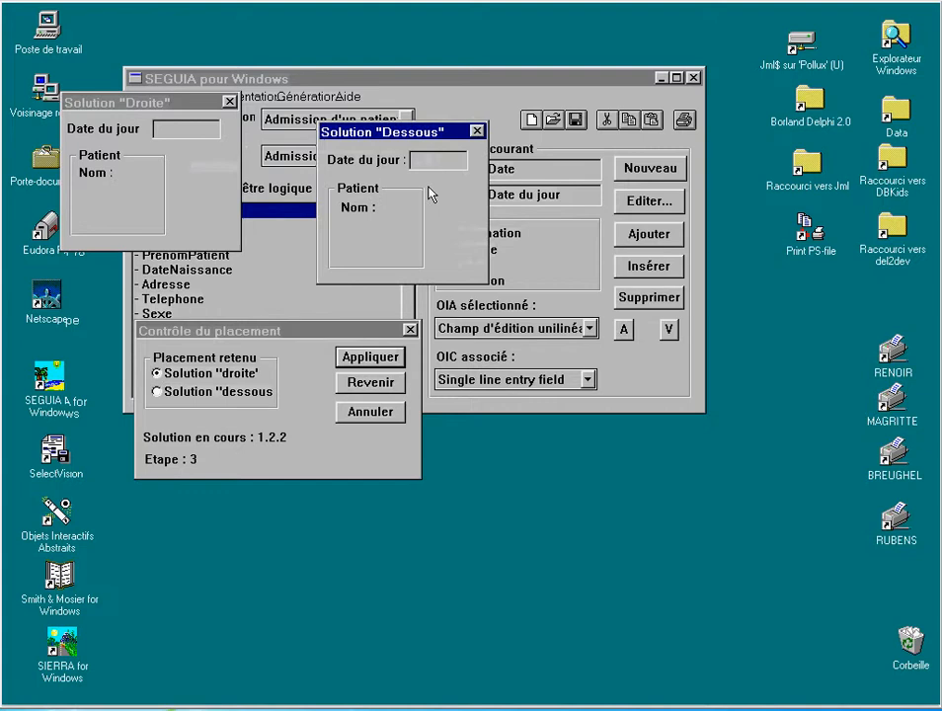
{"action": "left_click", "coordinate": [371, 355]}
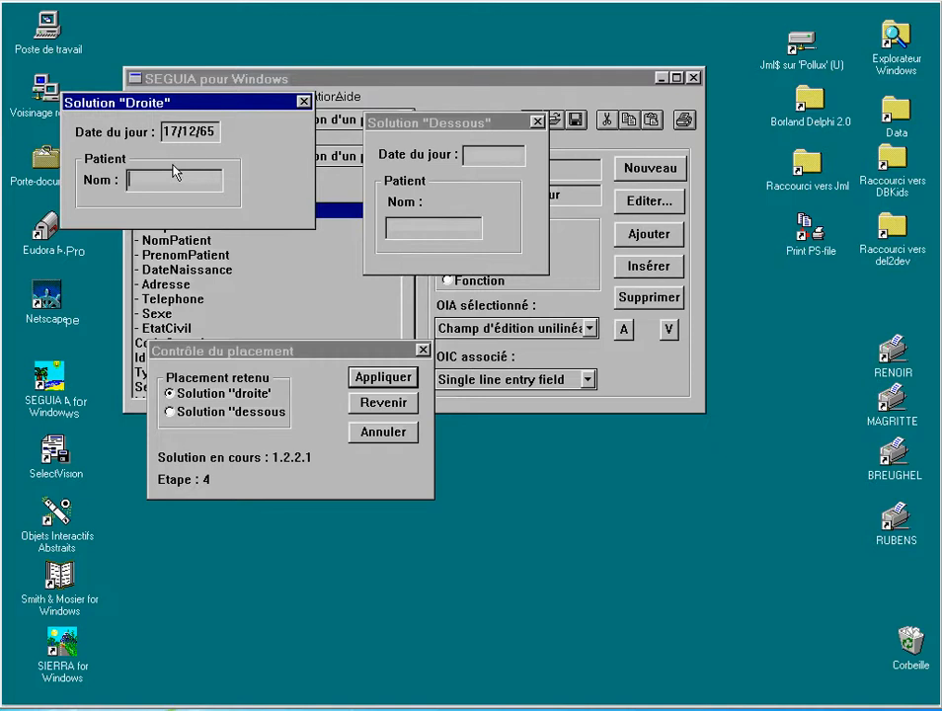
Enter 'Vanderdonckt J' as Nom in Droite, then place Prénom and Date de naissance in both solutions.
{"action": "type", "text": "Vanderdonckt J"}
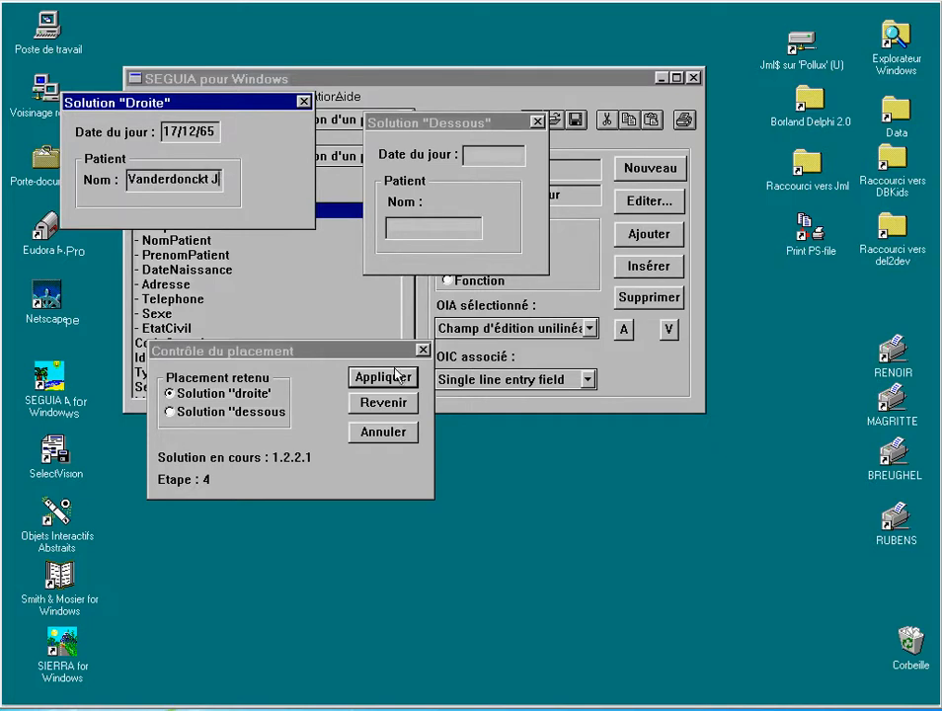
{"action": "left_click", "coordinate": [383, 377]}
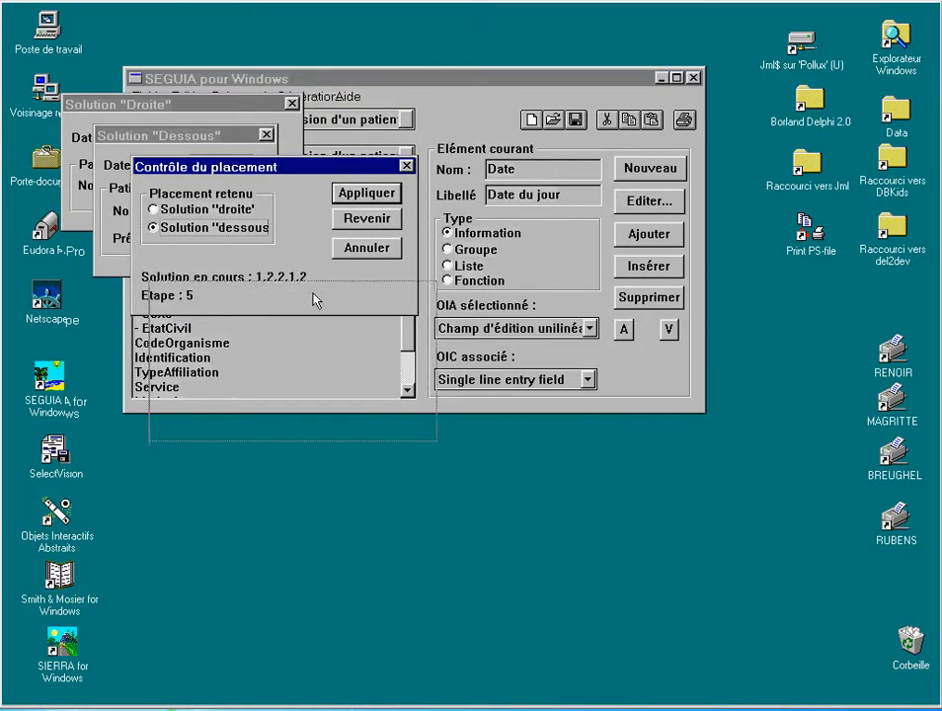
{"action": "left_click", "coordinate": [367, 194]}
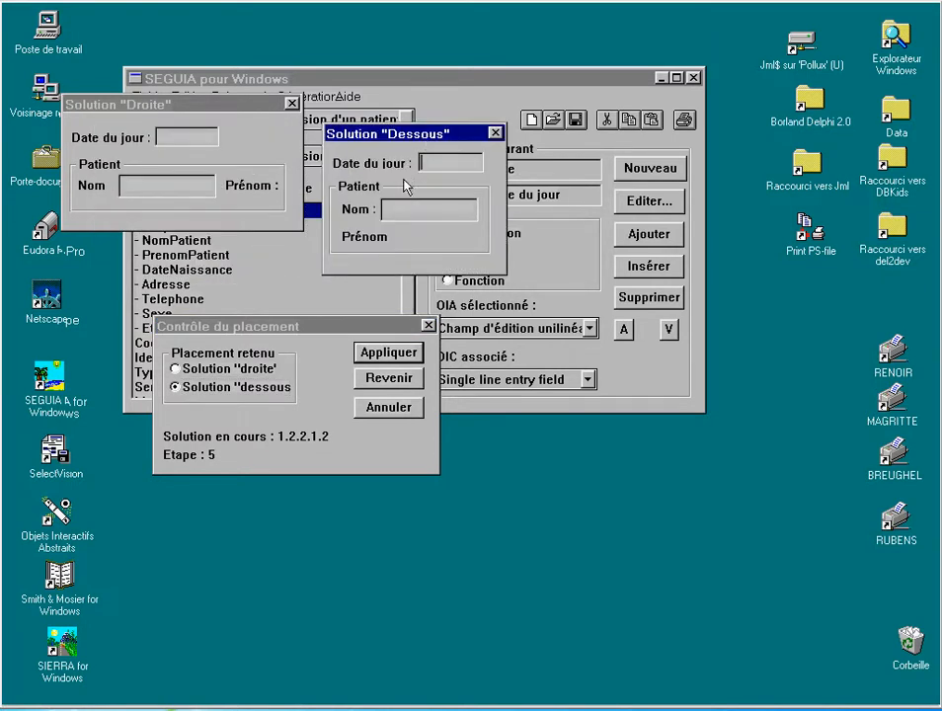
{"action": "left_click", "coordinate": [387, 351]}
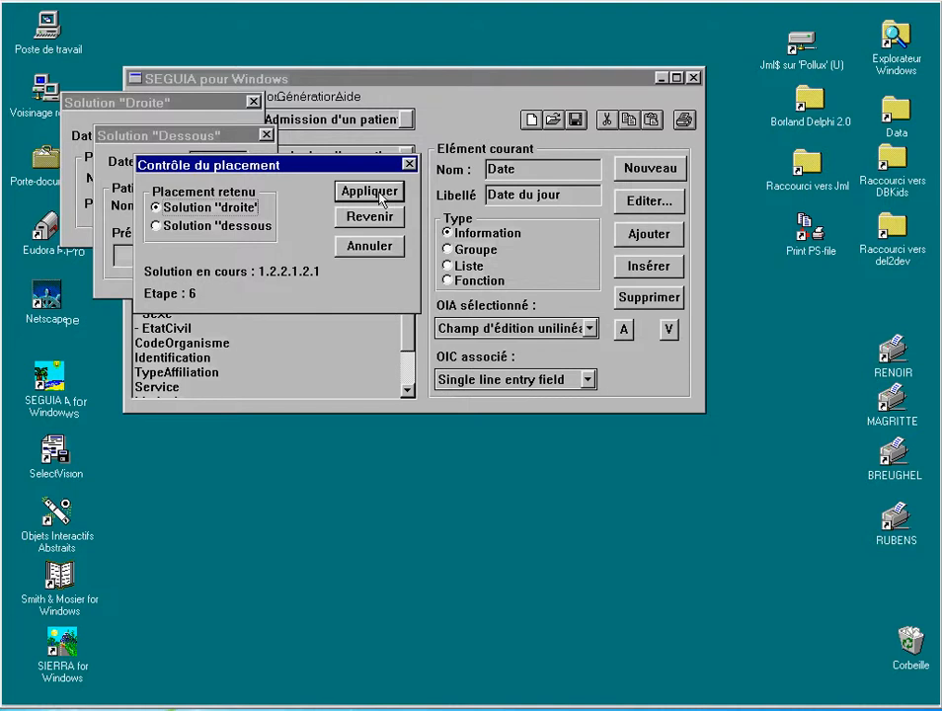
{"action": "left_click", "coordinate": [368, 194]}
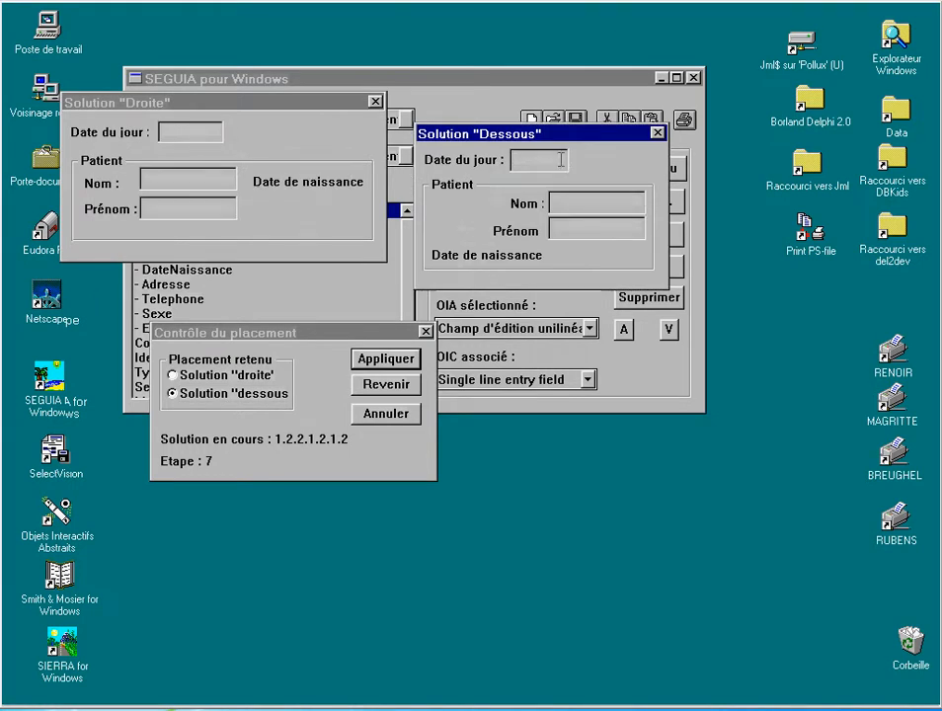
Advance the placement, step back with Revenir and reapply the step.
{"action": "left_click", "coordinate": [385, 357]}
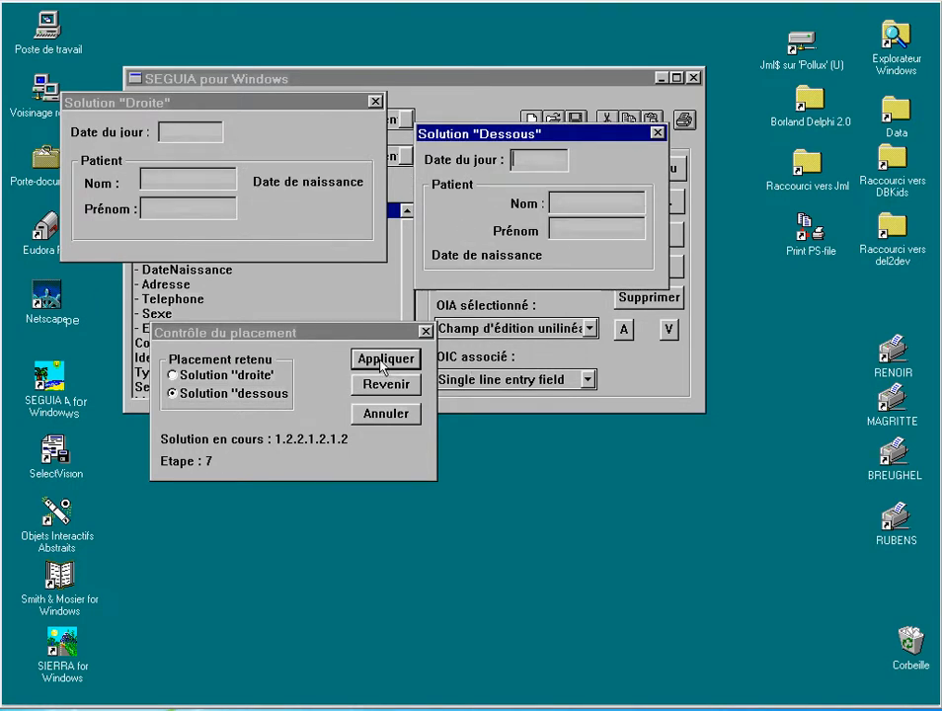
{"action": "left_click", "coordinate": [385, 357]}
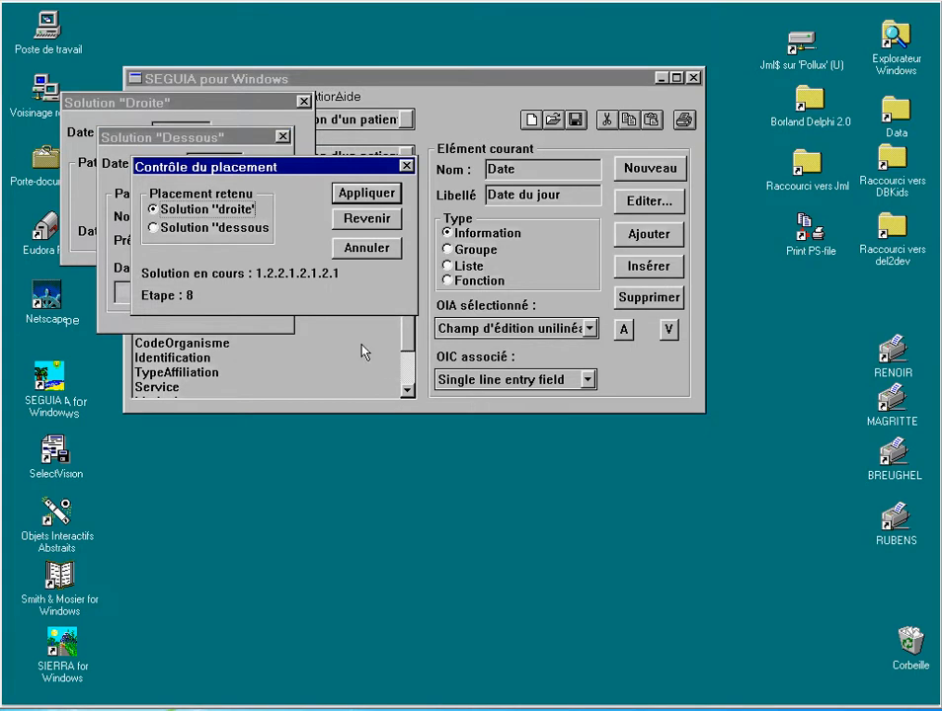
{"action": "left_click_drag", "start_coordinate": [273, 166], "coordinate": [306, 368]}
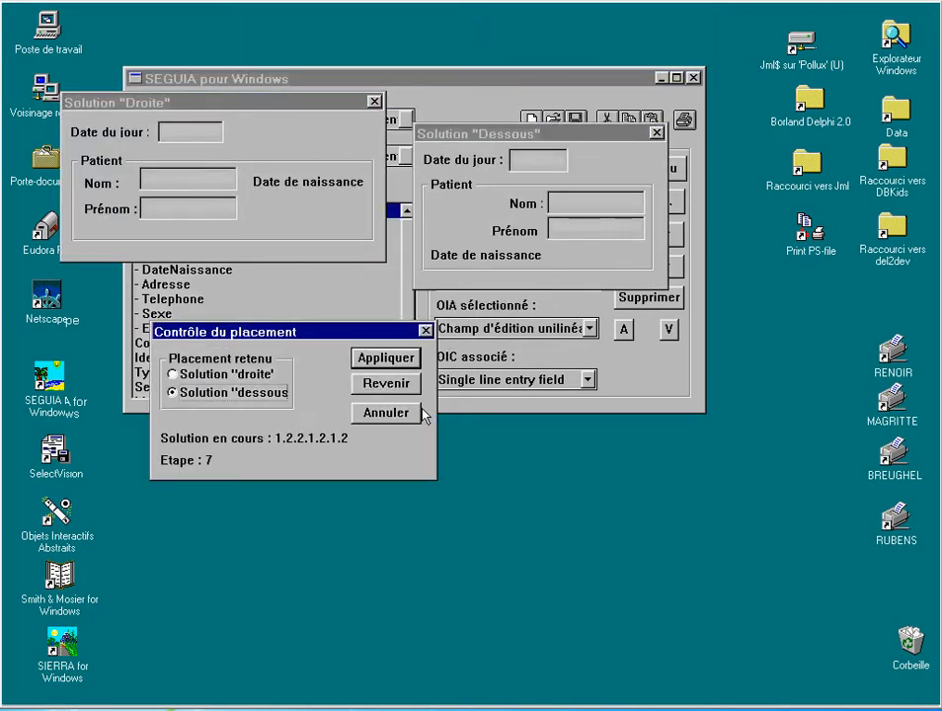
{"action": "left_click", "coordinate": [174, 374]}
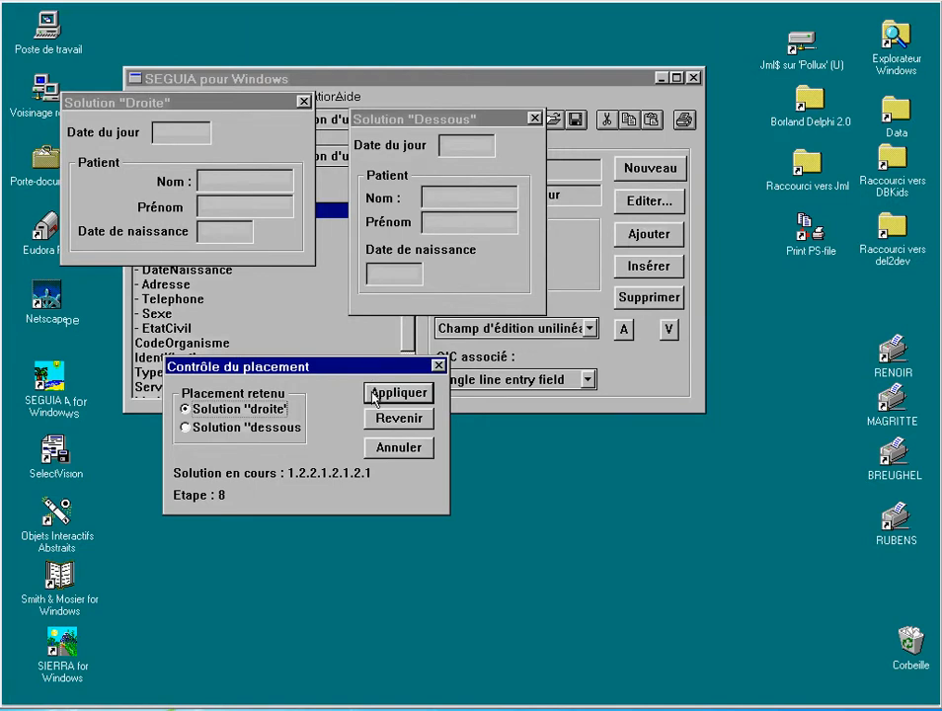
Place Adresse complète in both solutions, right in Droite and below in Dessous, reaching step 9.
{"action": "left_click", "coordinate": [399, 393]}
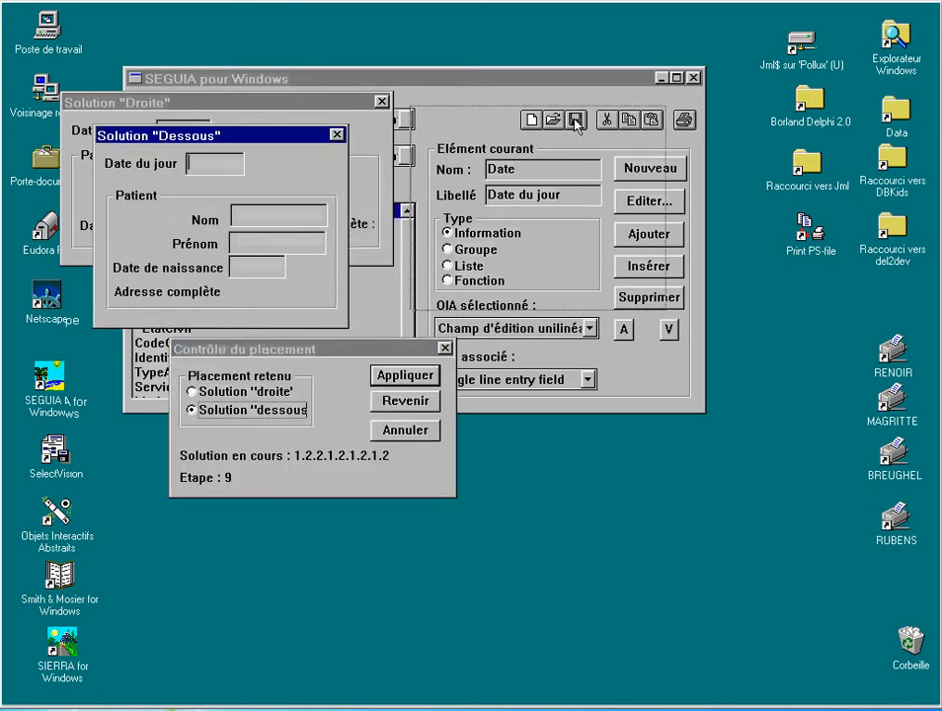
{"action": "left_click", "coordinate": [403, 376]}
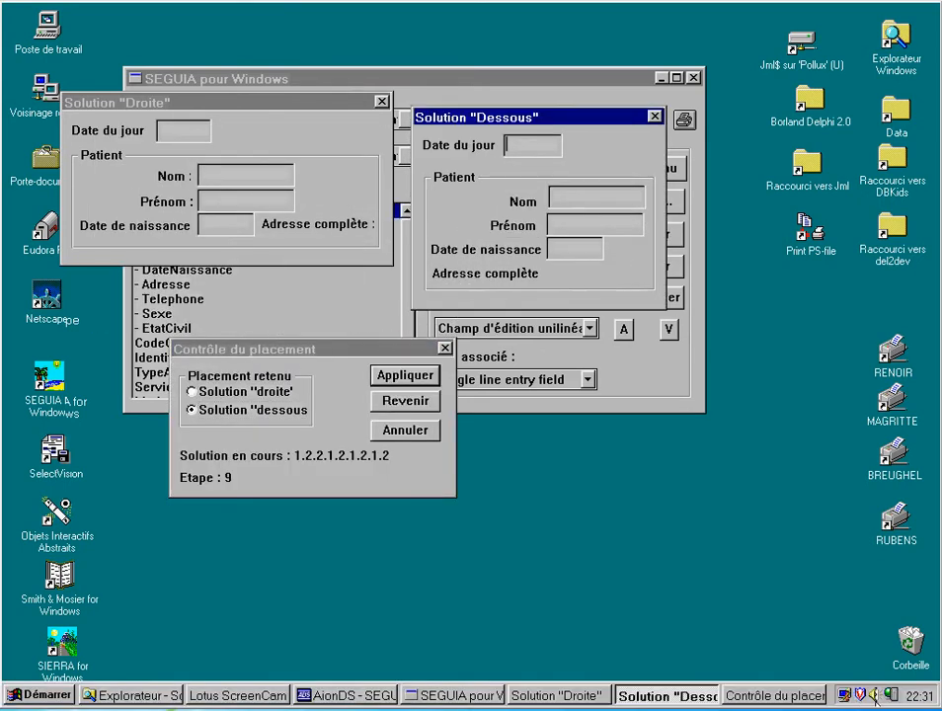